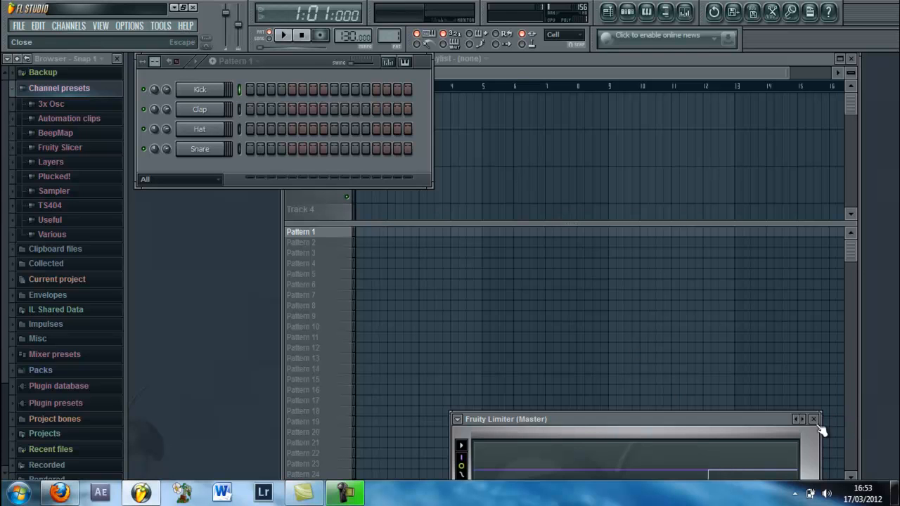
Step: Close the Fruity Limiter (Master) effect window
click(814, 419)
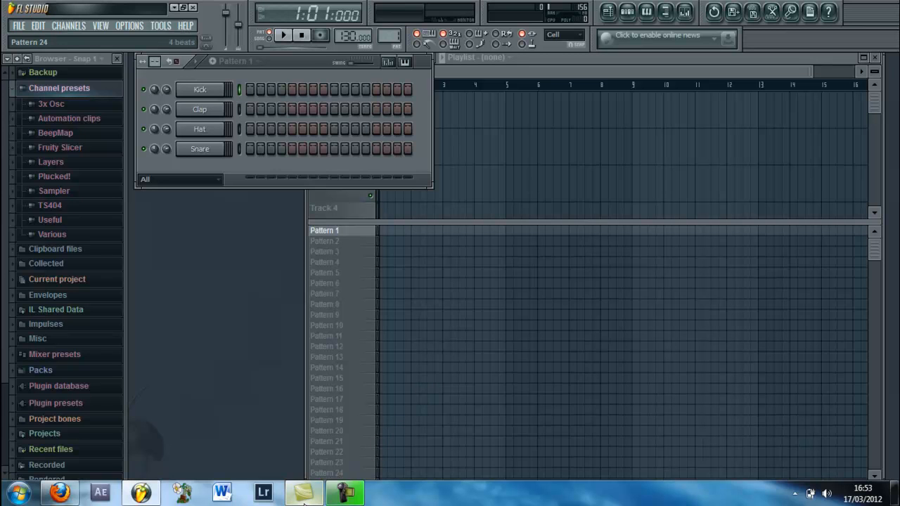
Step: Switch to Camtasia Studio from the taskbar
click(344, 491)
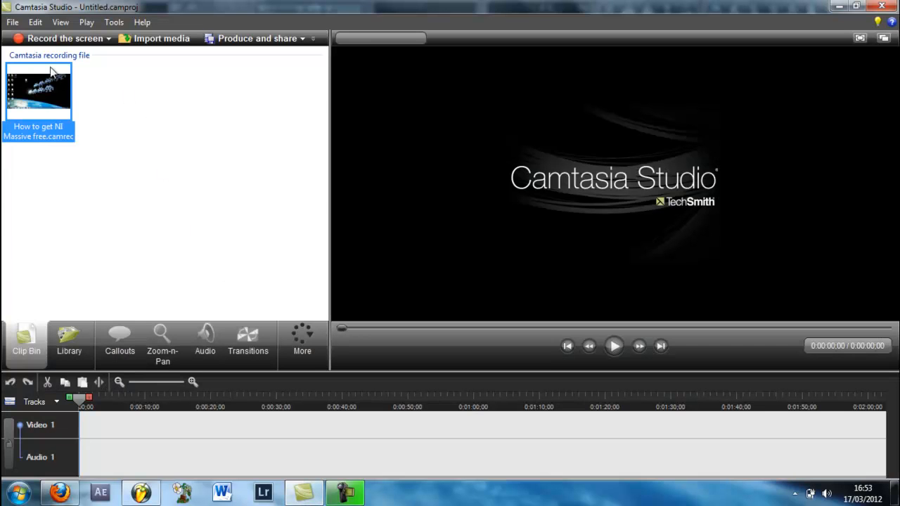
mouse_move(121, 136)
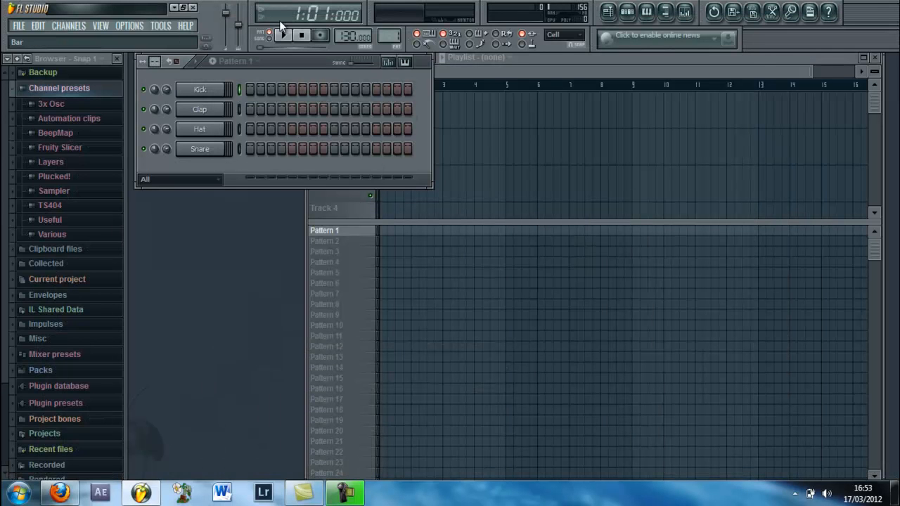
Step: Program a 32-step kick/clap/hat/snare beat and fill FPC_CaribShake_007 every 4 steps
click(283, 35)
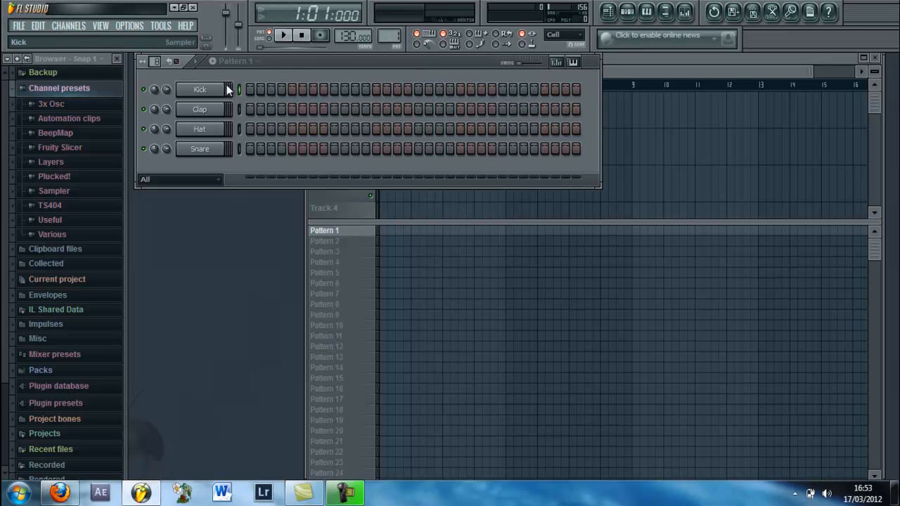
click(250, 90)
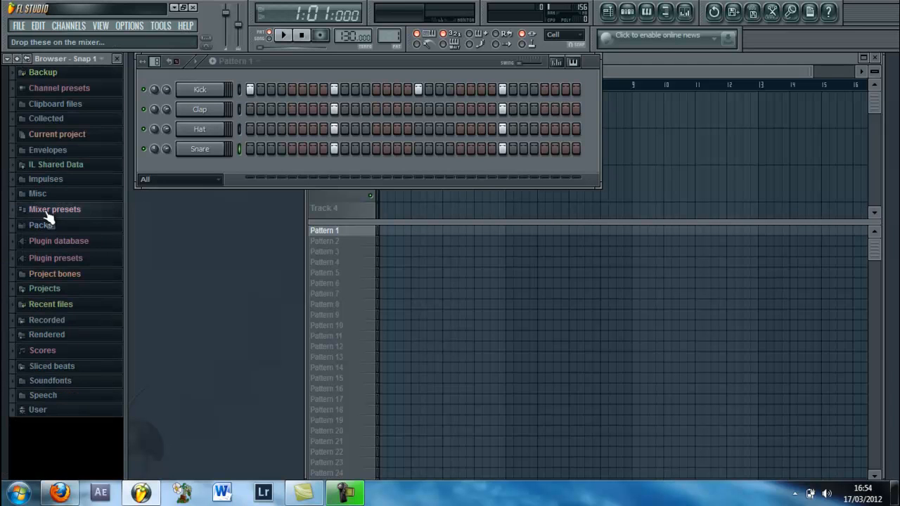
click(41, 225)
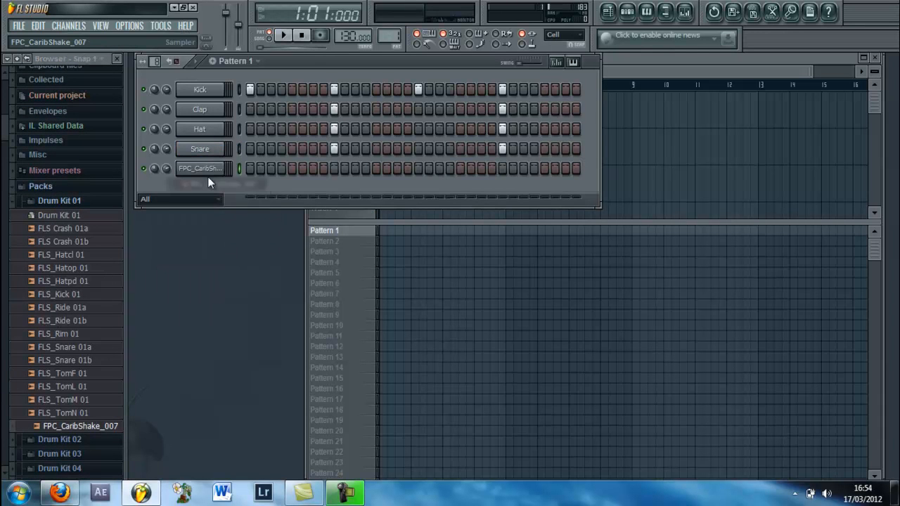
right_click(201, 169)
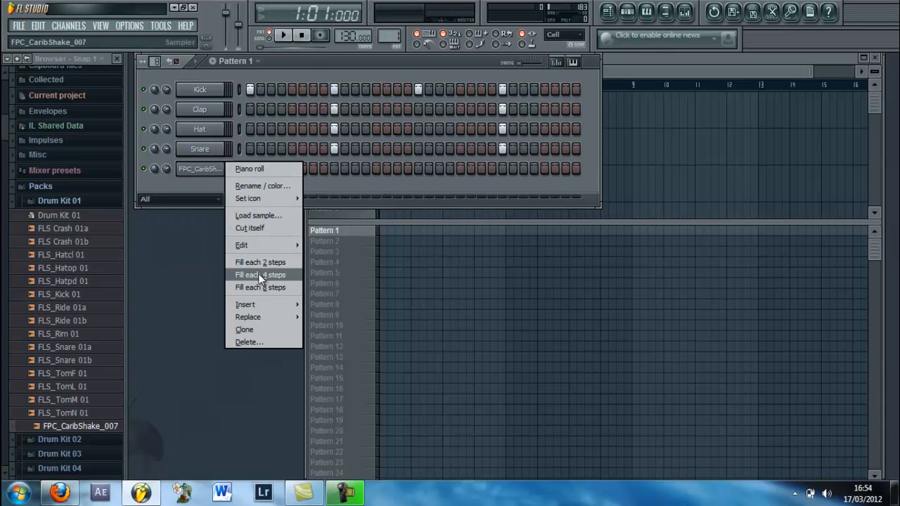
click(260, 275)
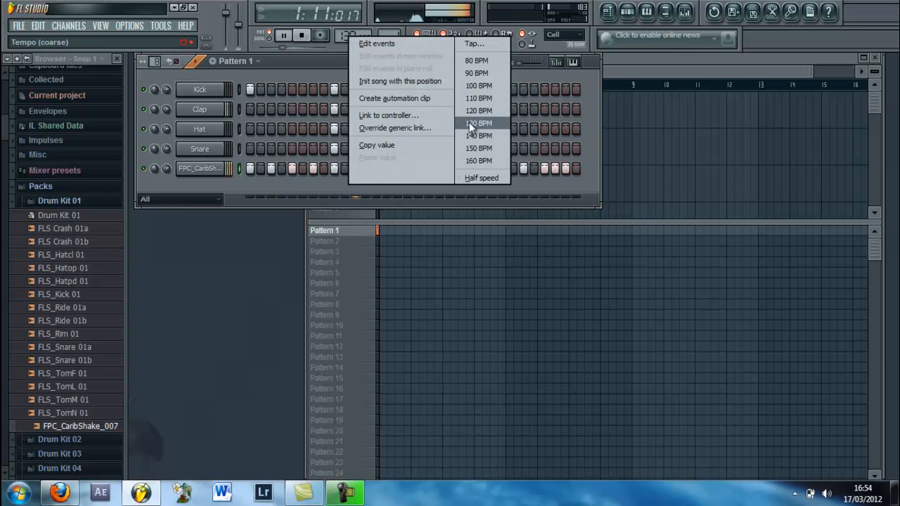
Step: Set tempo to 130 BPM, rename Pattern 1 'beat', and open then close General settings
click(478, 123)
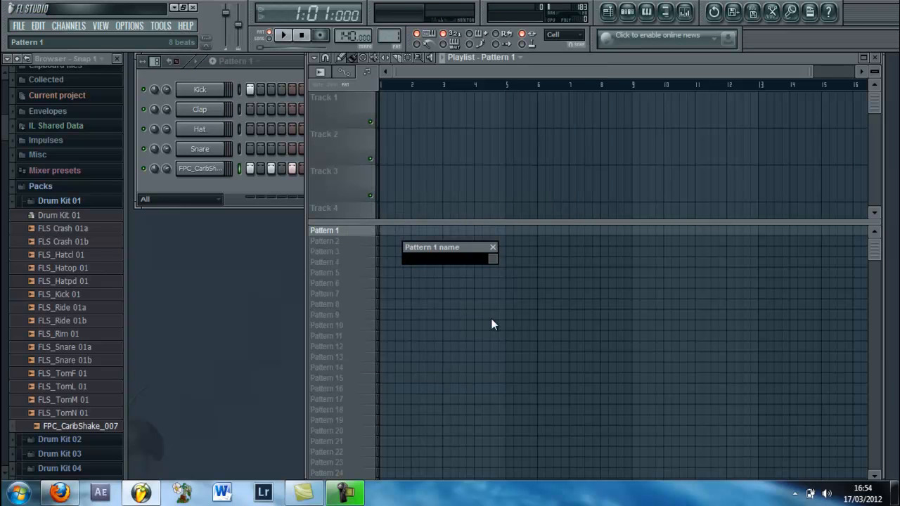
text(beat)
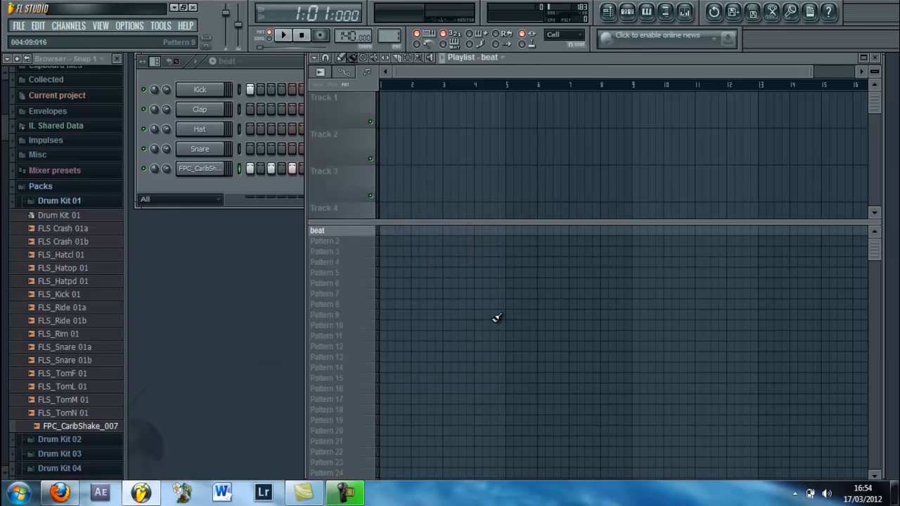
click(128, 25)
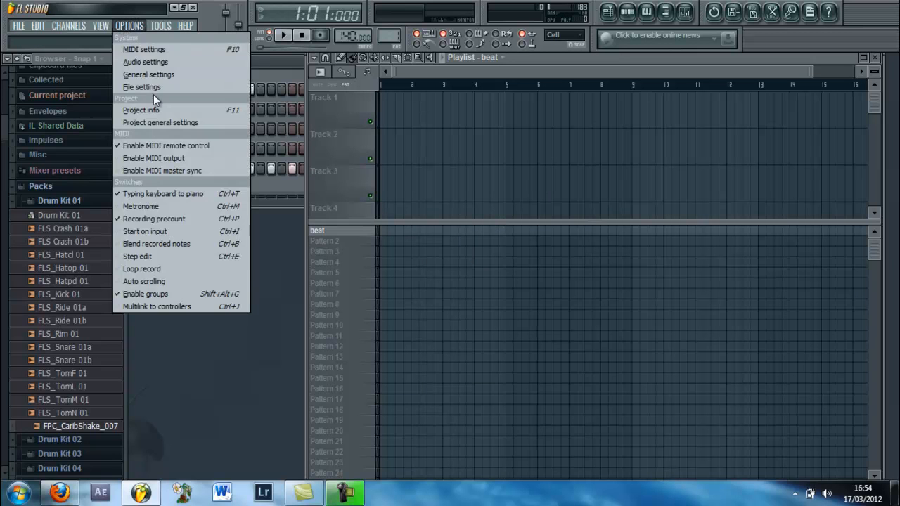
click(148, 74)
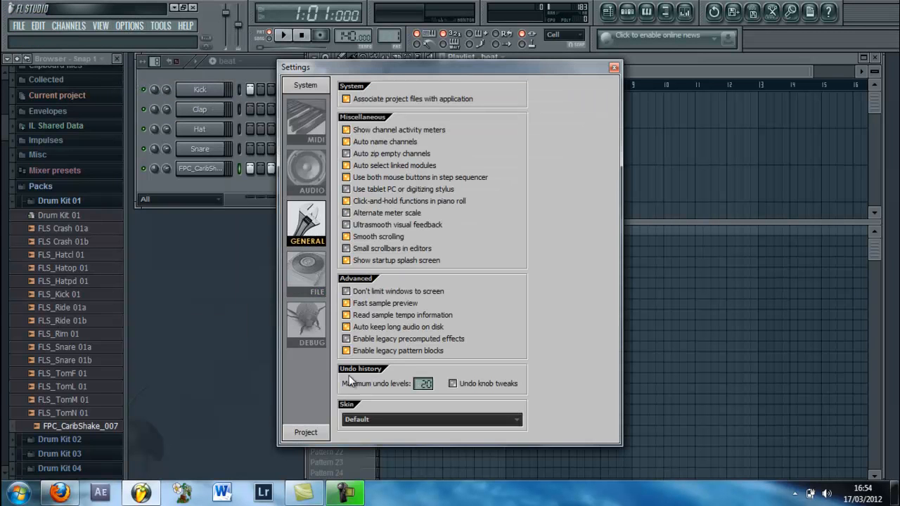
mouse_move(614, 68)
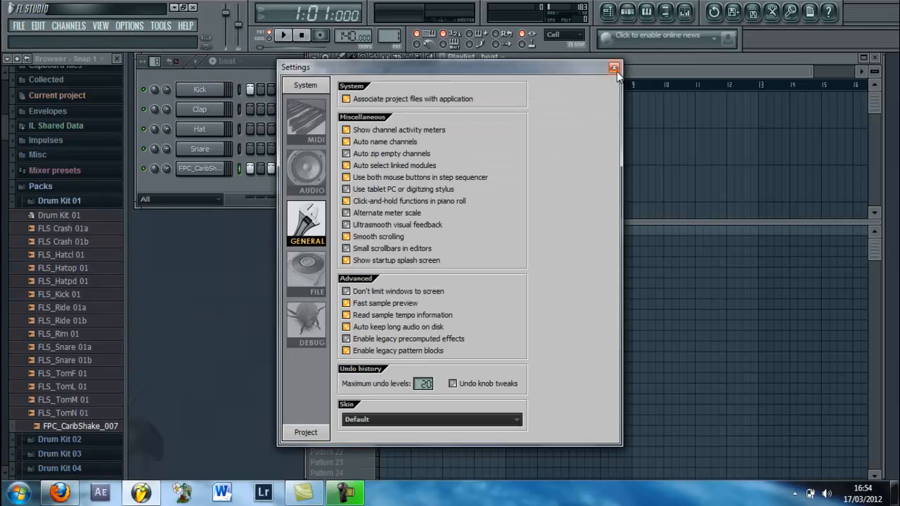
click(614, 66)
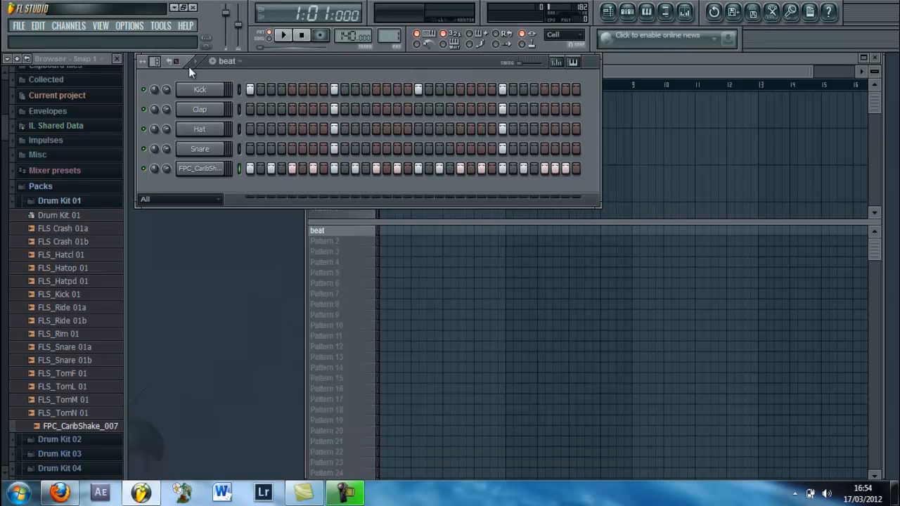
Step: Rename Pattern 2 to 'bass' and add a Massive synth channel
double_click(324, 241)
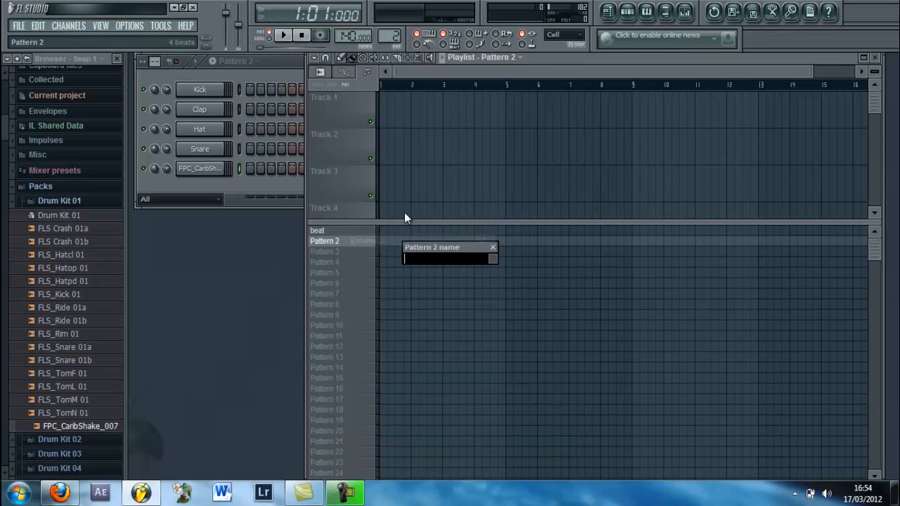
text(bass)
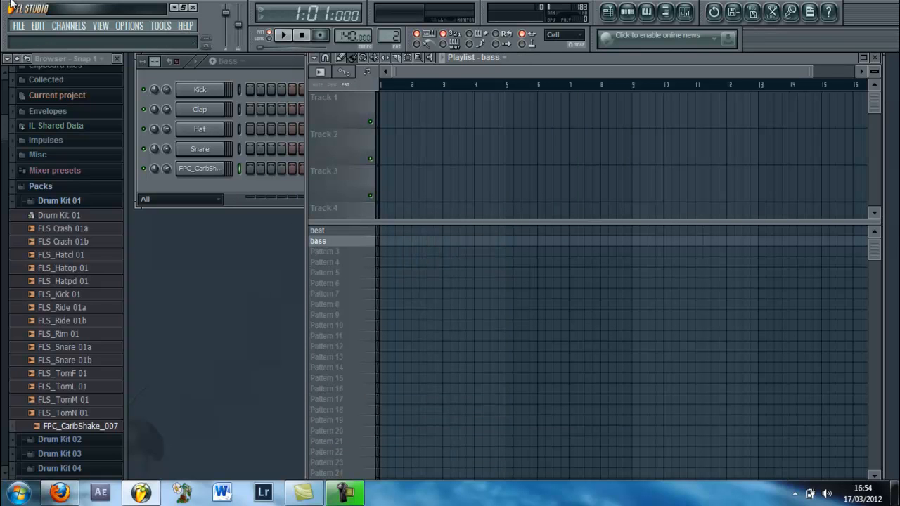
click(68, 25)
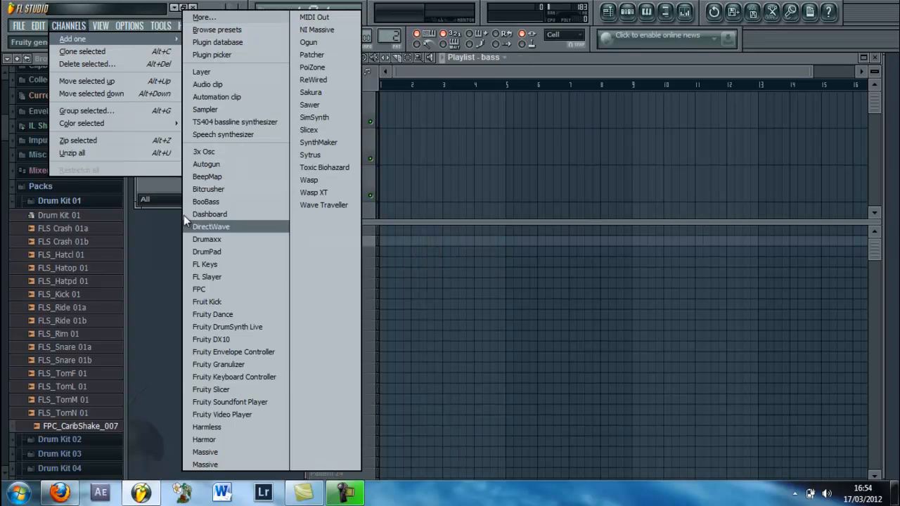
click(204, 452)
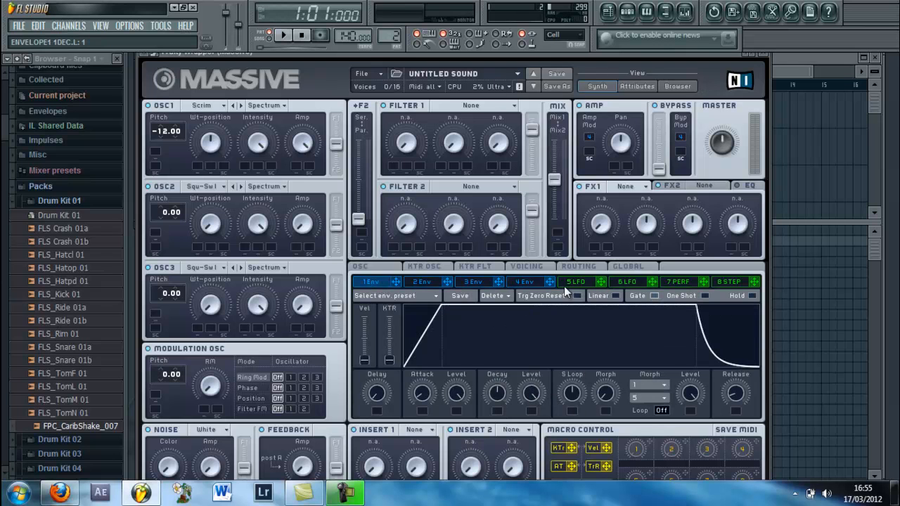
Step: Show Massive's LFO 5 settings and load Classic Tube into the first FX slot
click(576, 282)
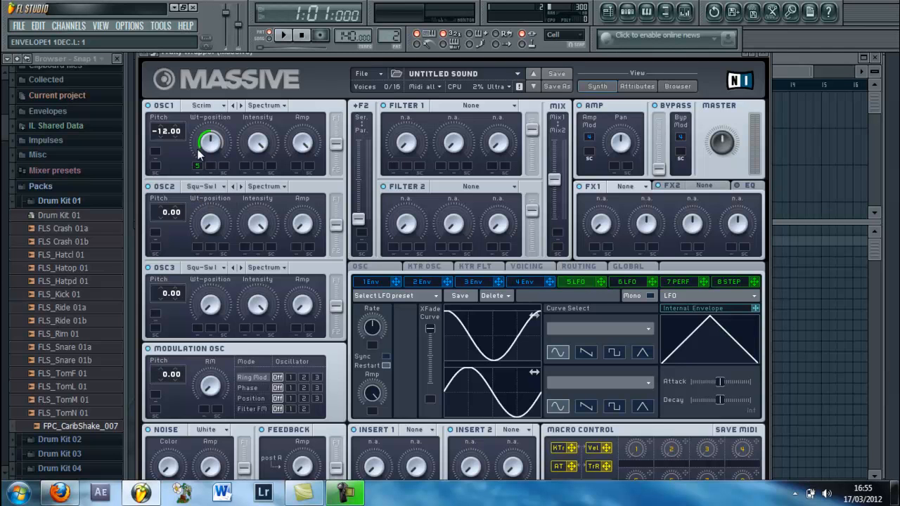
mouse_move(629, 197)
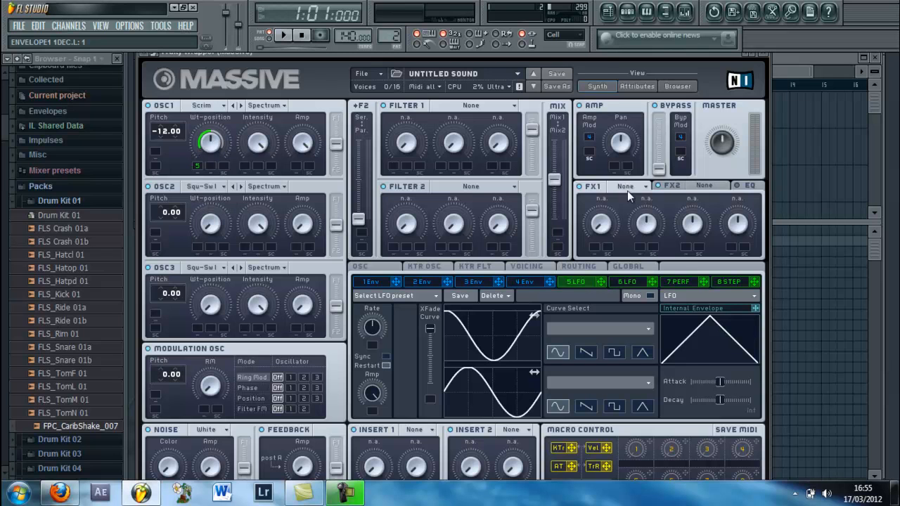
click(626, 186)
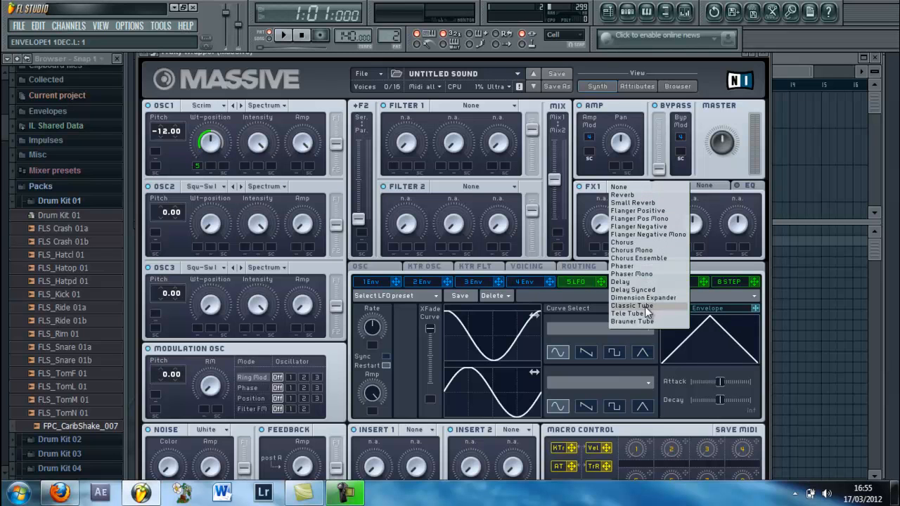
click(643, 298)
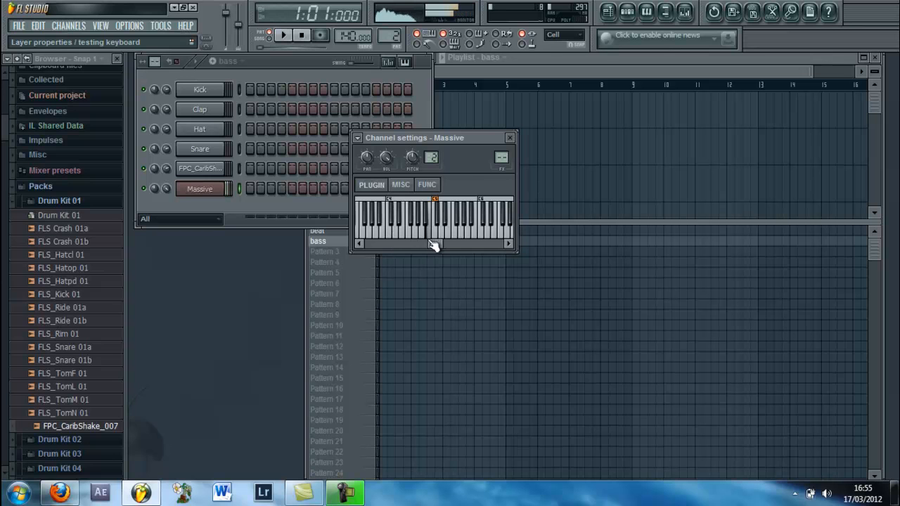
Step: Draw one-bar Massive bass notes G4, G#4, A#4 and F4 in the piano roll
click(510, 137)
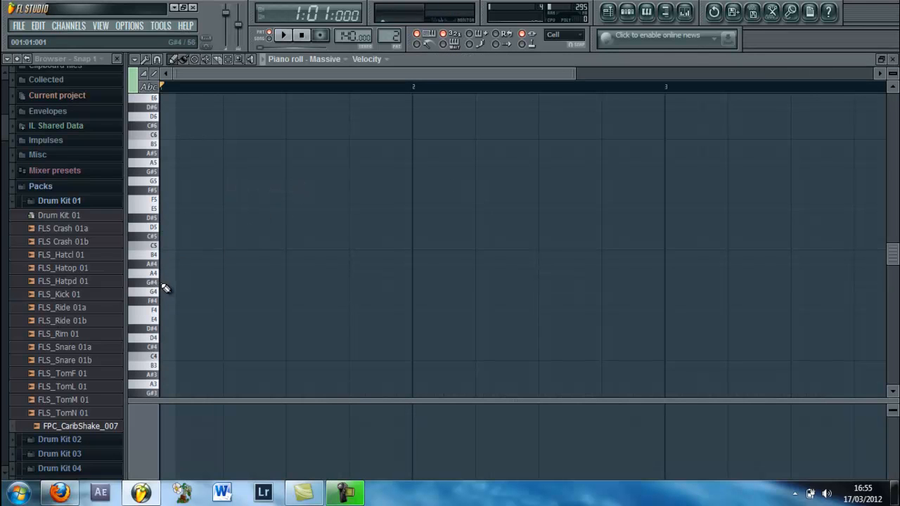
drag(160, 283, 408, 283)
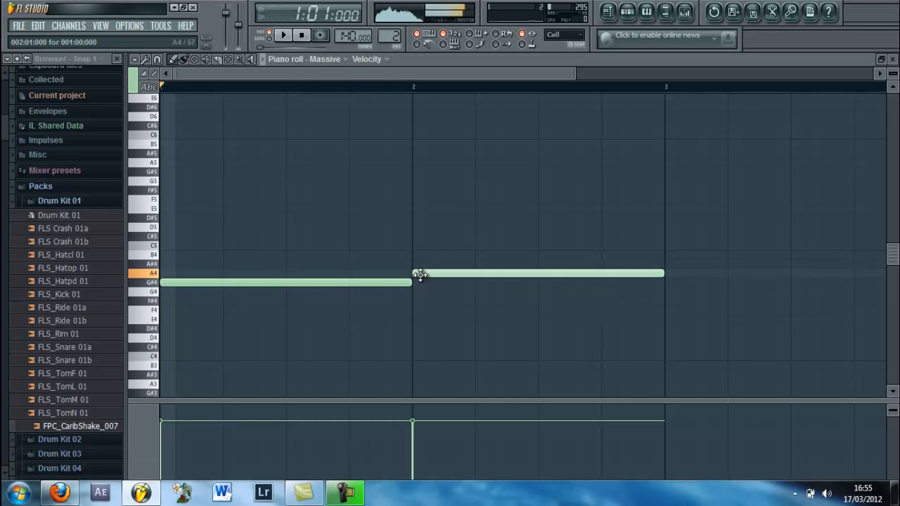
click(774, 254)
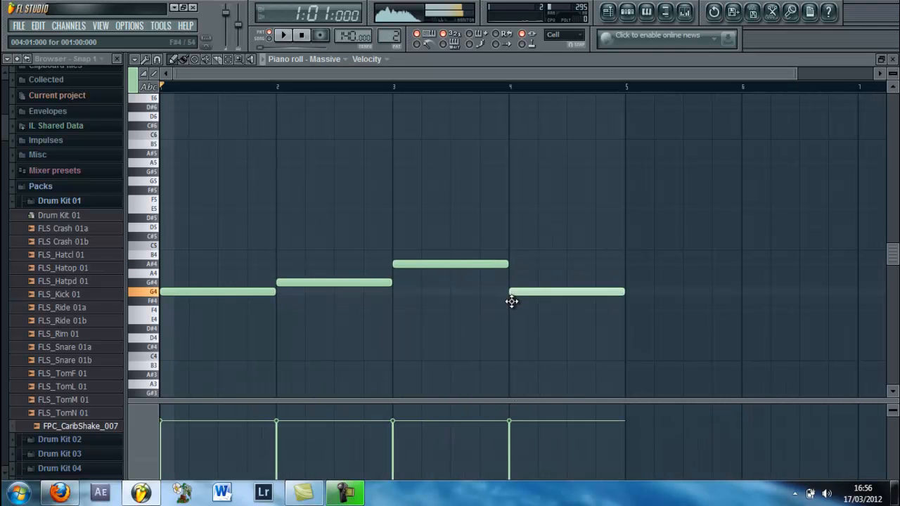
drag(566, 291, 566, 301)
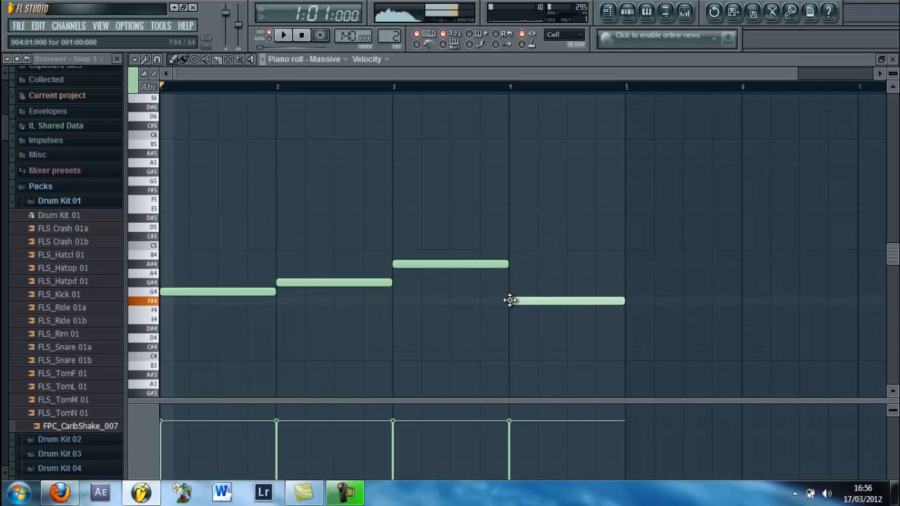
drag(566, 301, 566, 310)
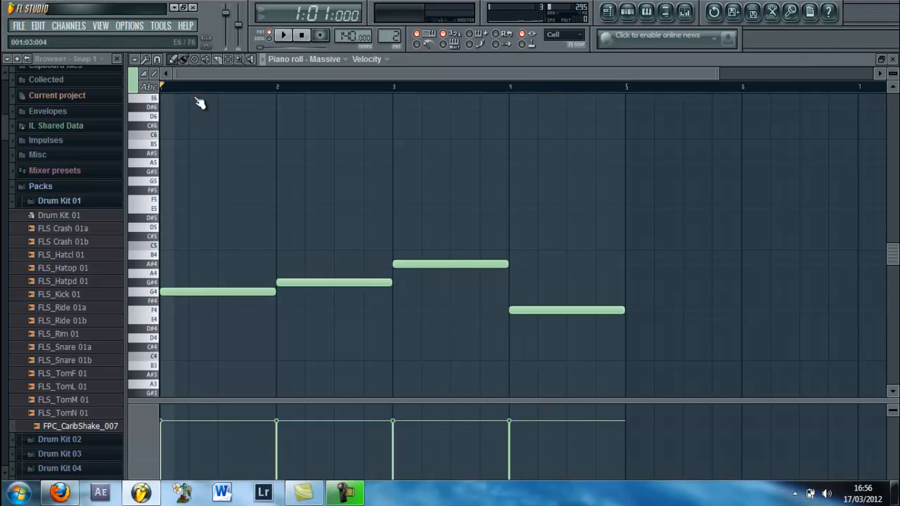
click(283, 35)
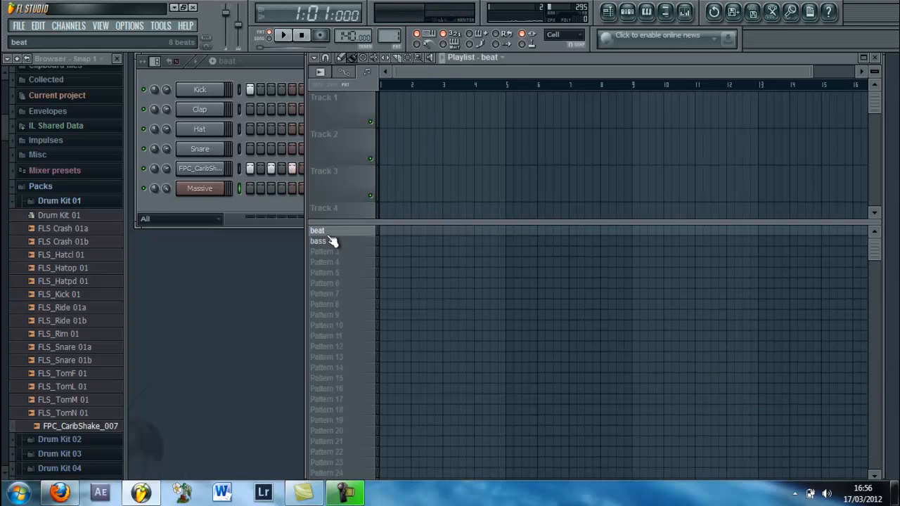
Step: Open Massive and create an automation clip for MODULATOR 5RATE from the browser
click(318, 241)
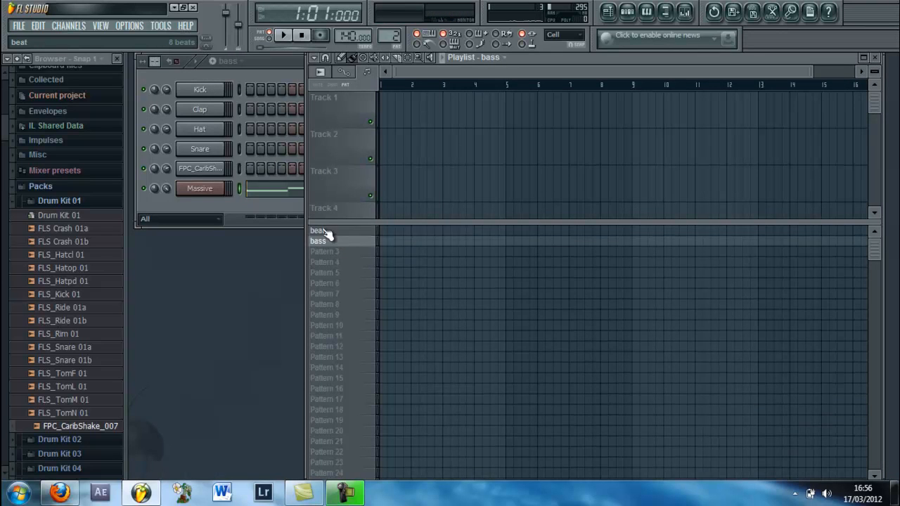
click(317, 231)
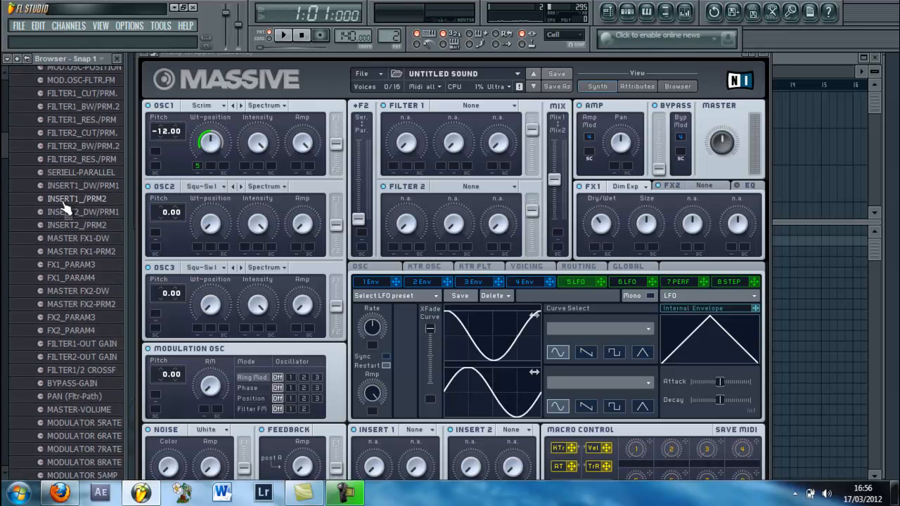
scroll(down, 3)
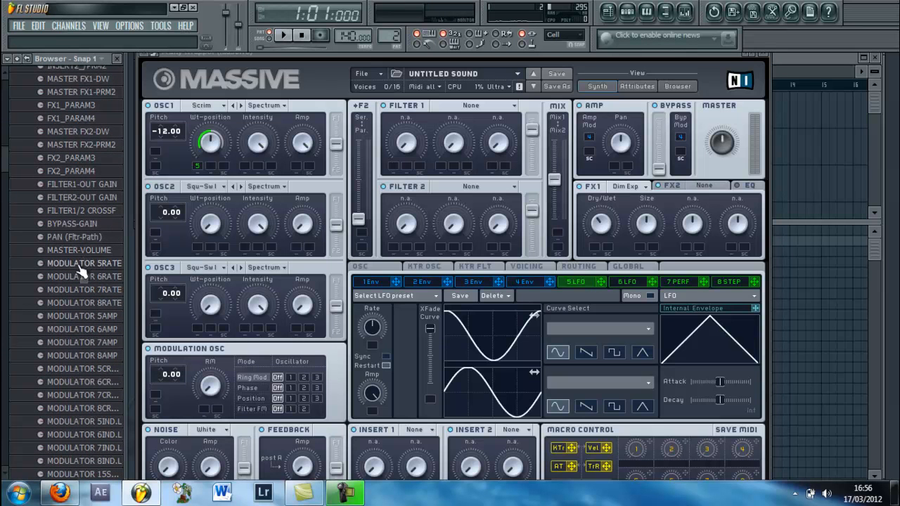
right_click(84, 263)
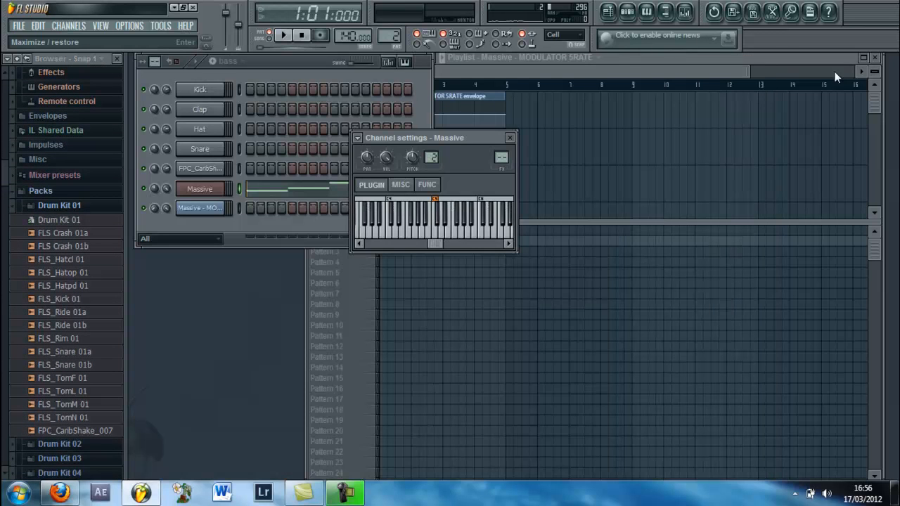
Step: Maximize the playlist, drag envelope points into zigzags and a rise, then play and stop
click(510, 138)
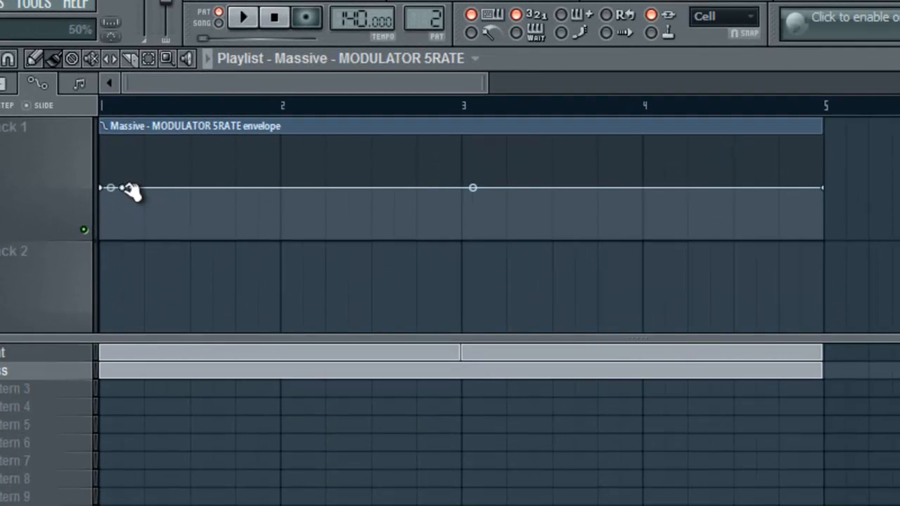
drag(122, 188, 122, 153)
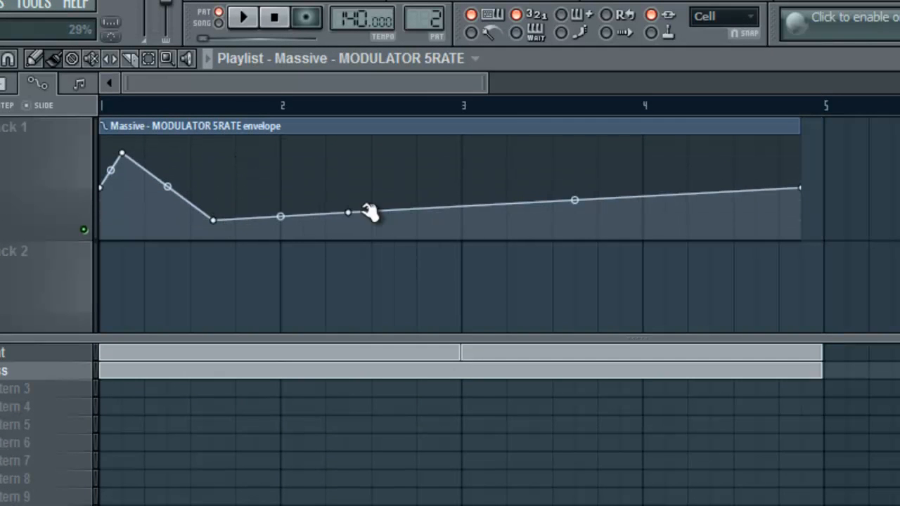
drag(348, 212, 348, 151)
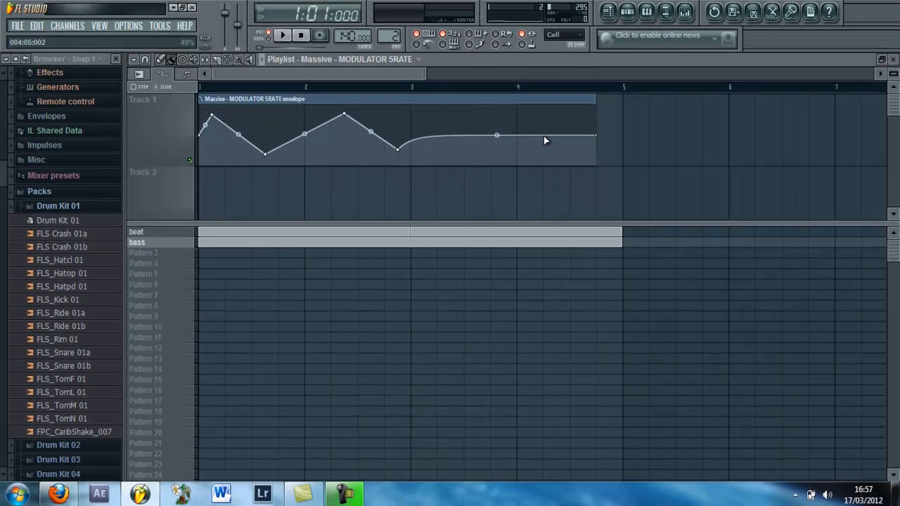
drag(497, 135, 531, 118)
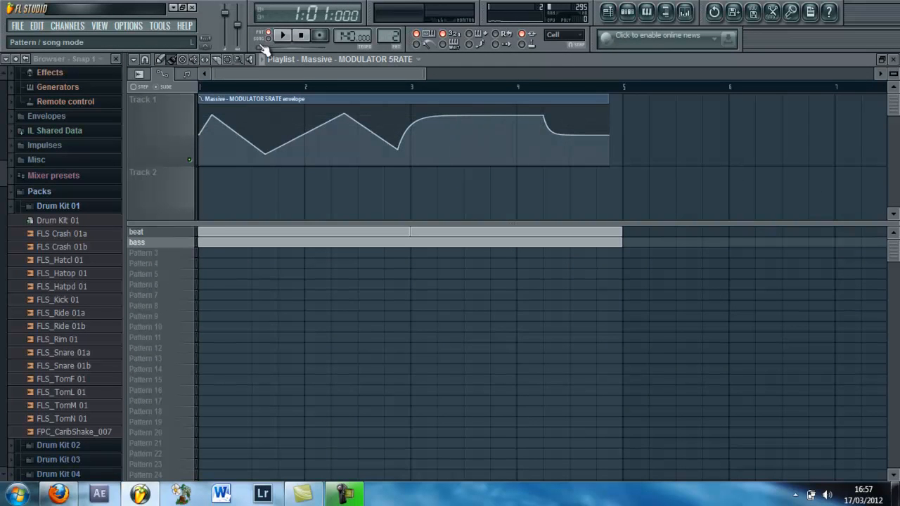
click(282, 35)
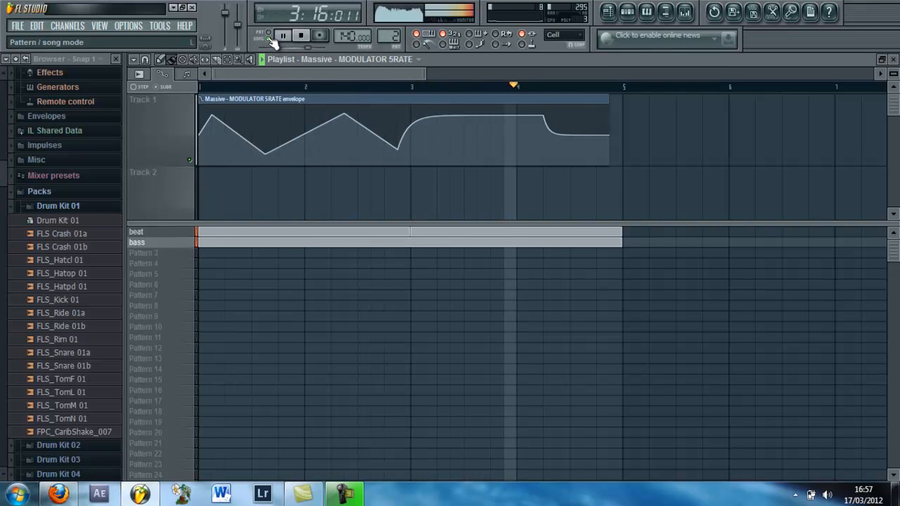
click(283, 35)
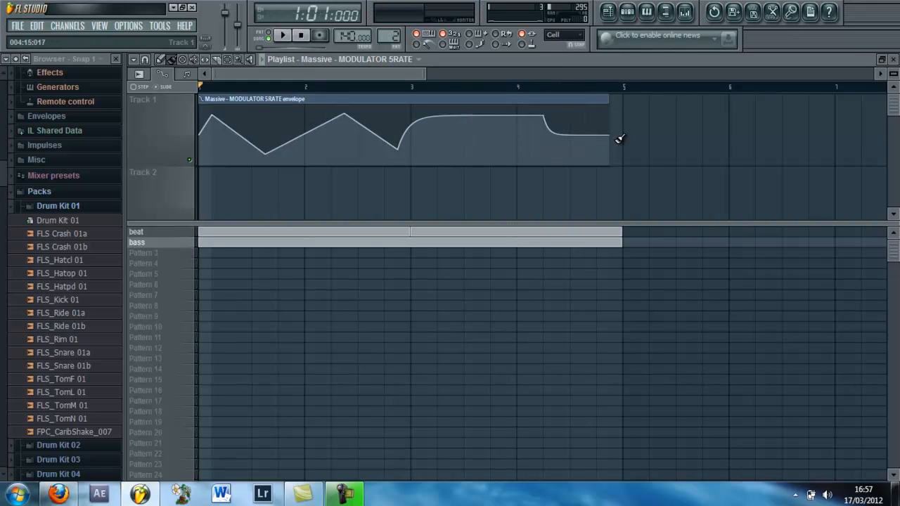
Step: Delete the four shaped envelope points so the automation line is flat
right_click(608, 137)
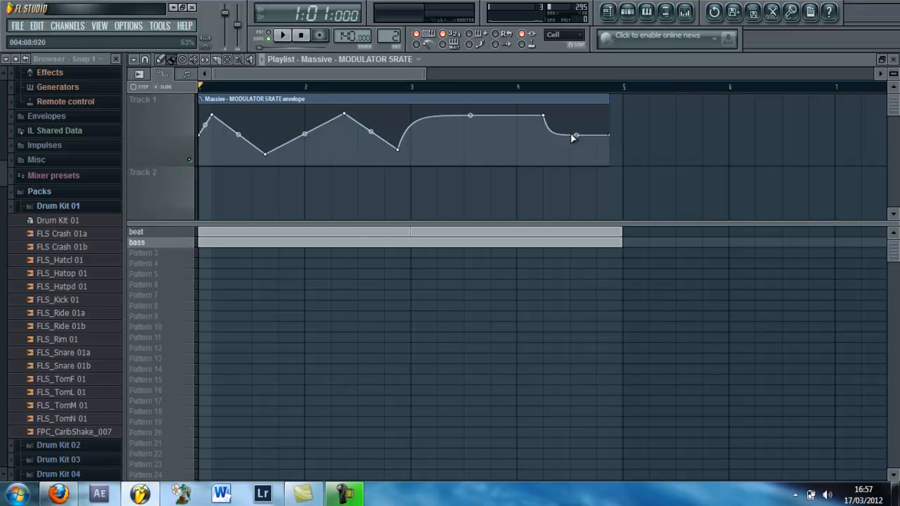
right_click(576, 135)
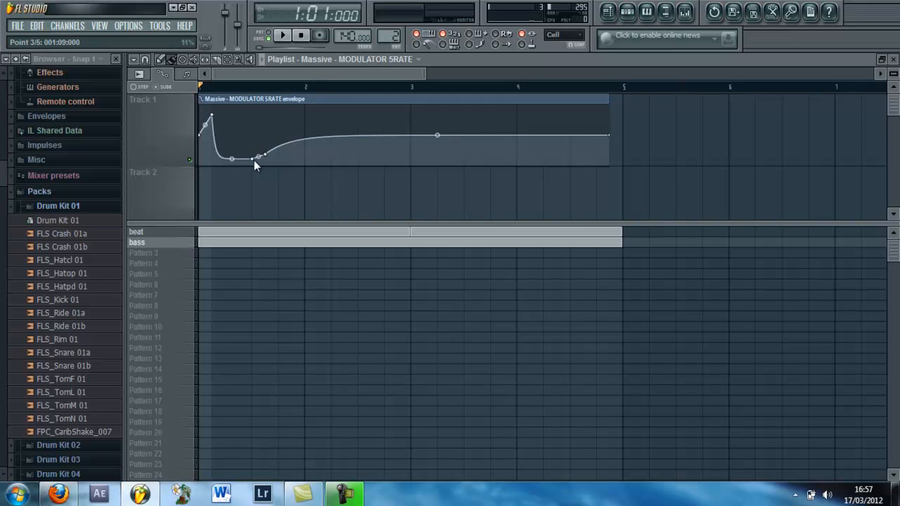
right_click(257, 163)
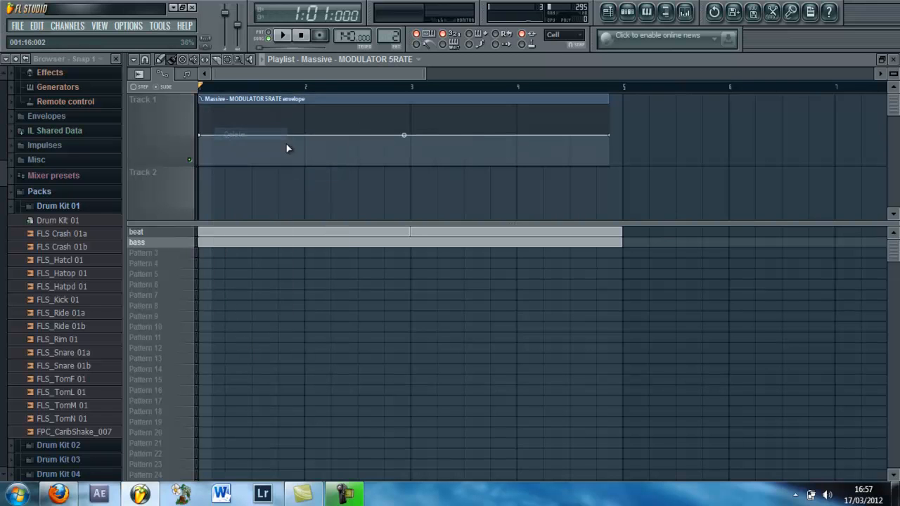
right_click(611, 135)
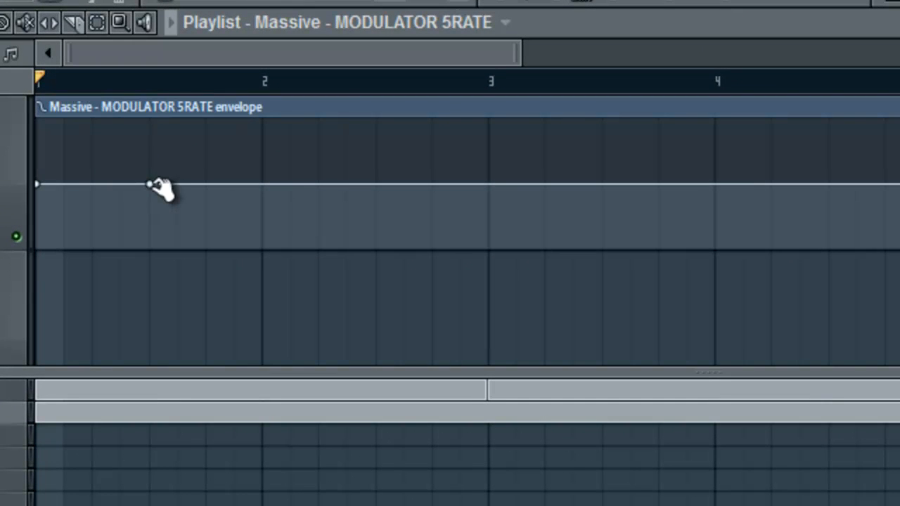
Step: Drag Modulator 5 Rate envelope points into alternating high and low square steps, removing one extra point
drag(149, 184, 150, 203)
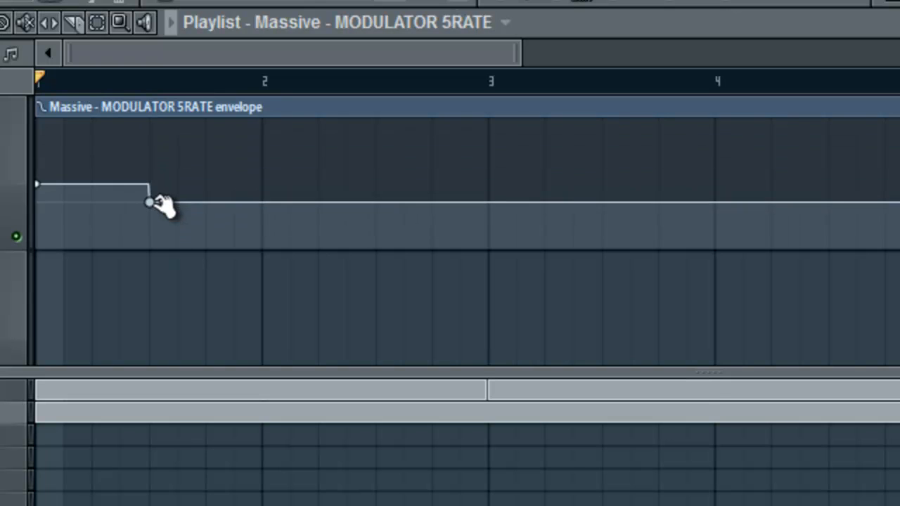
drag(148, 203, 148, 151)
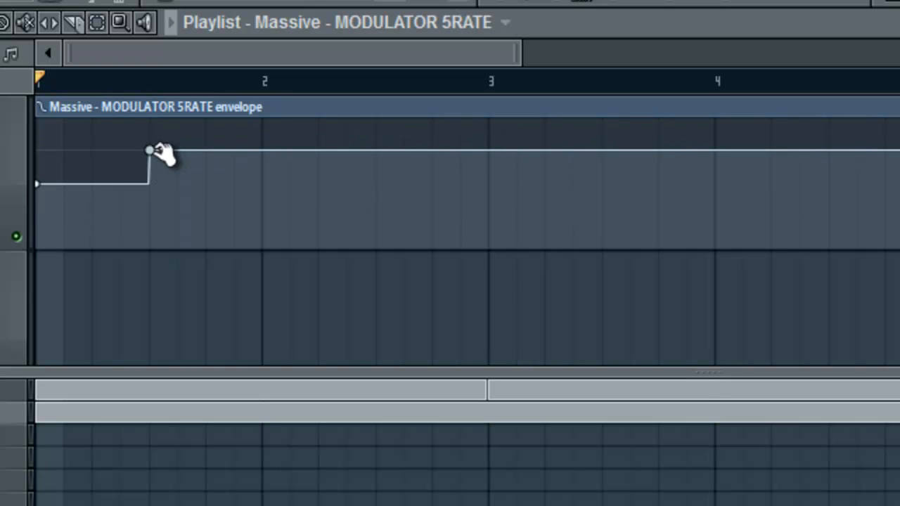
drag(151, 152, 235, 228)
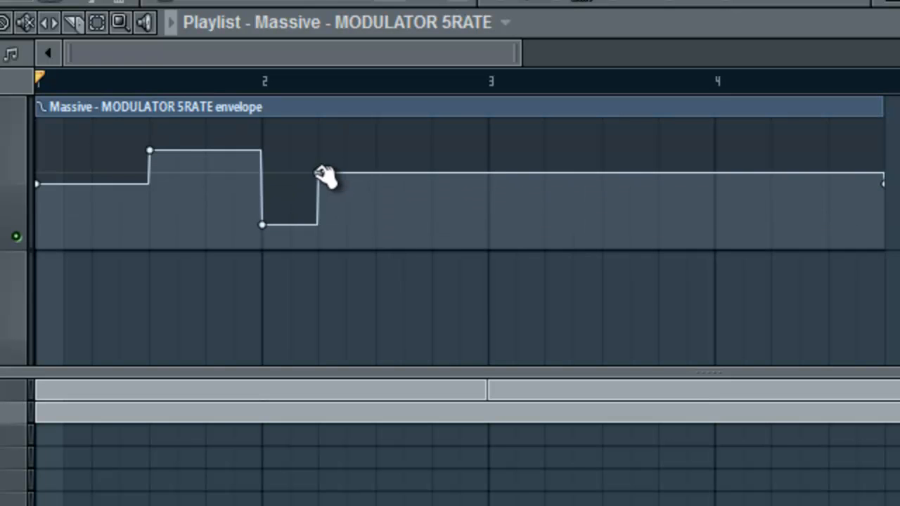
drag(317, 183, 318, 145)
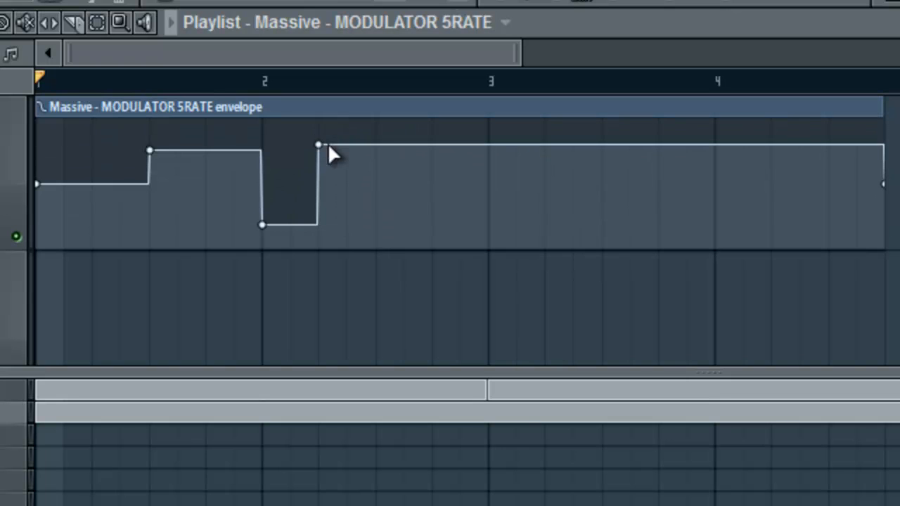
drag(318, 145, 376, 187)
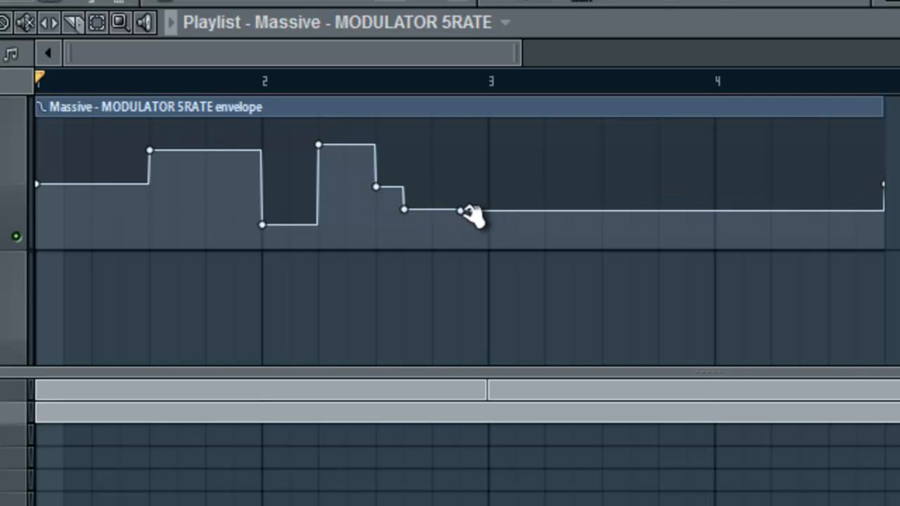
right_click(461, 209)
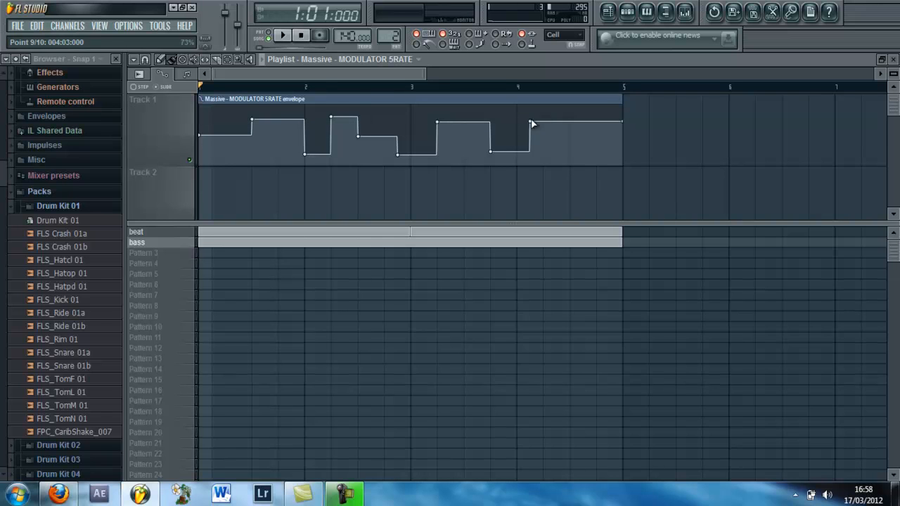
Step: Play the song briefly, then stop it to preview the arrangement
click(283, 35)
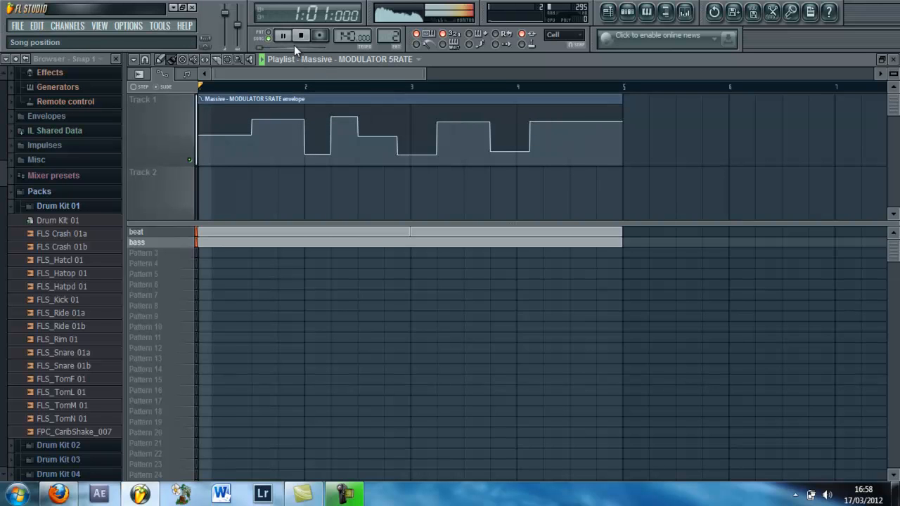
click(283, 36)
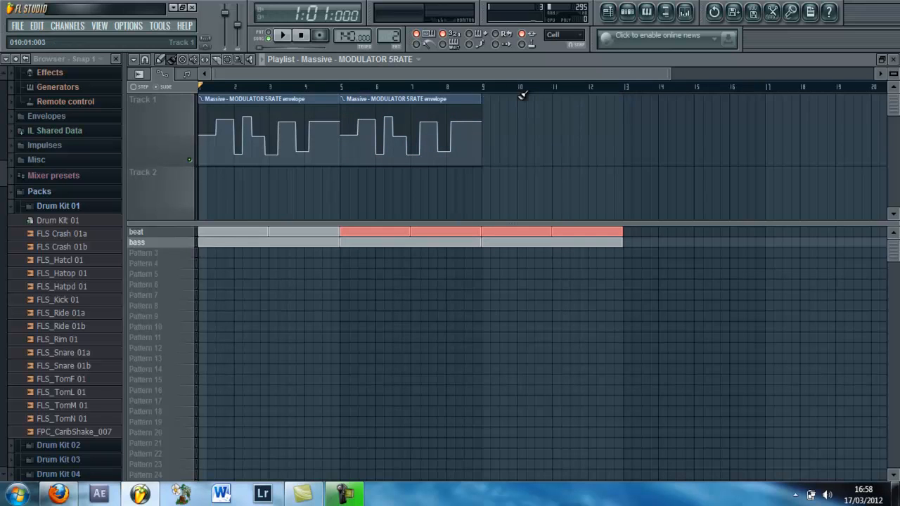
Step: Start and stop song playback repeatedly to audition the arrangement, ending stopped
click(283, 36)
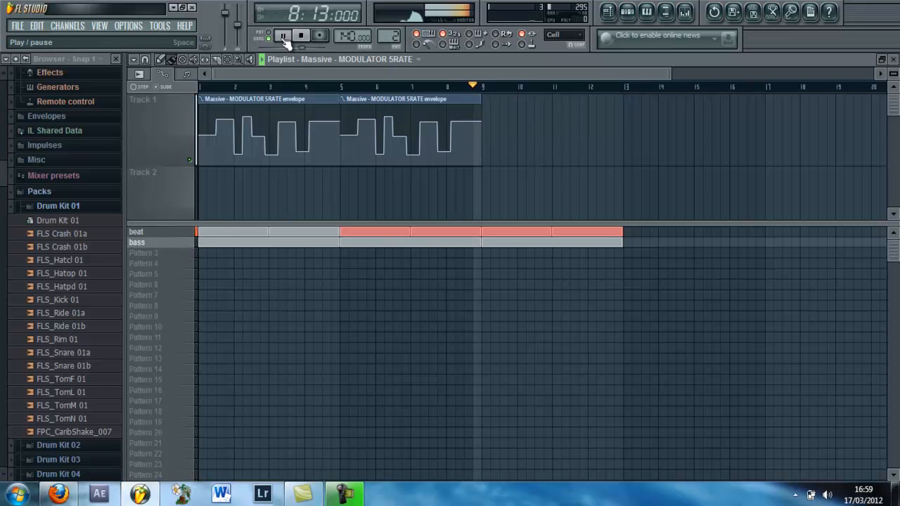
click(284, 35)
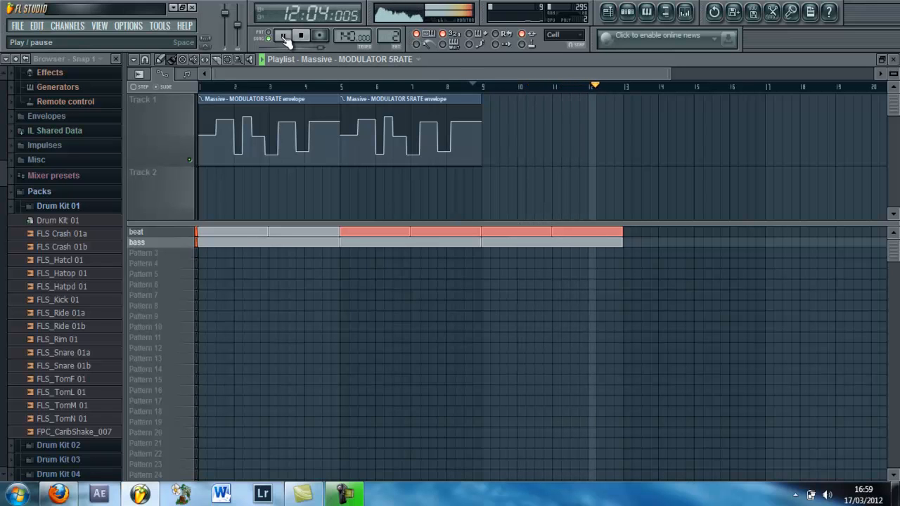
click(281, 35)
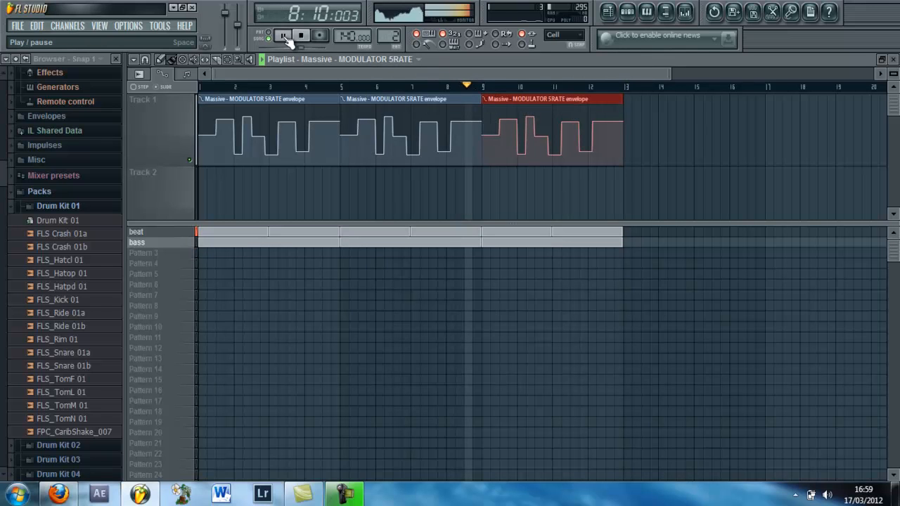
click(283, 36)
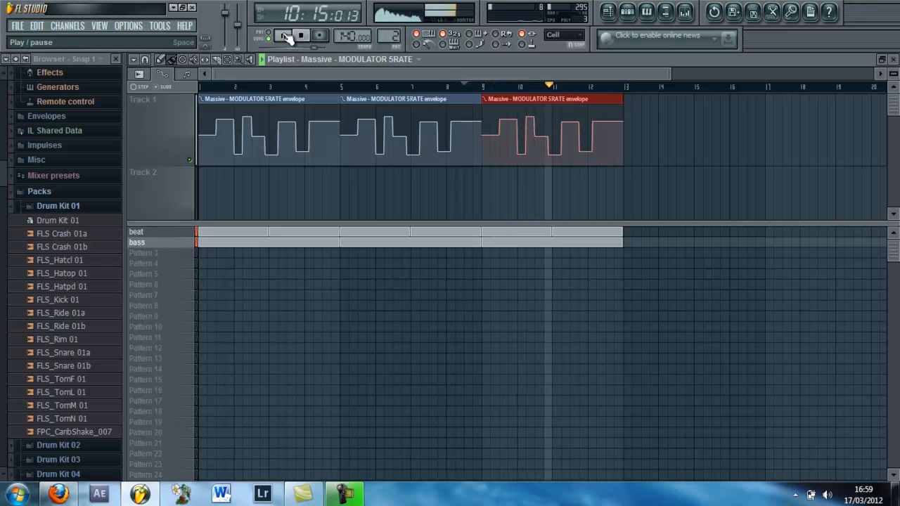
click(282, 35)
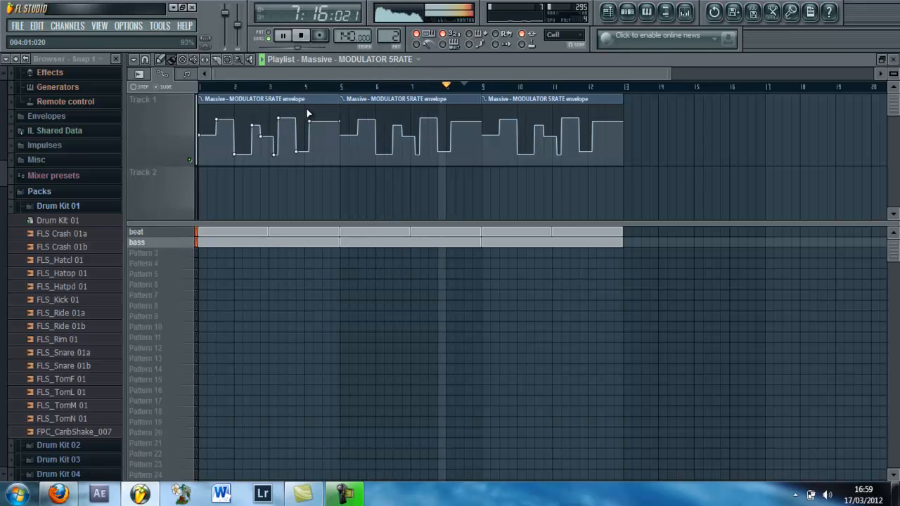
click(283, 35)
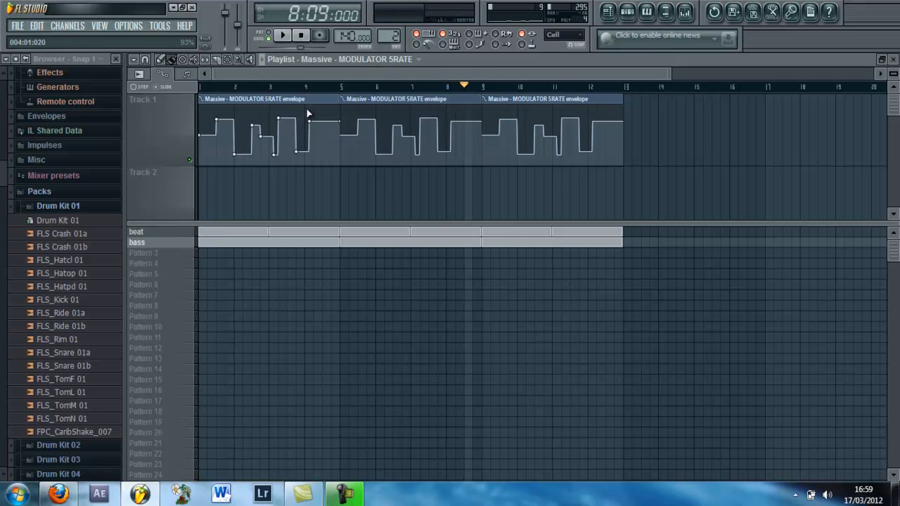